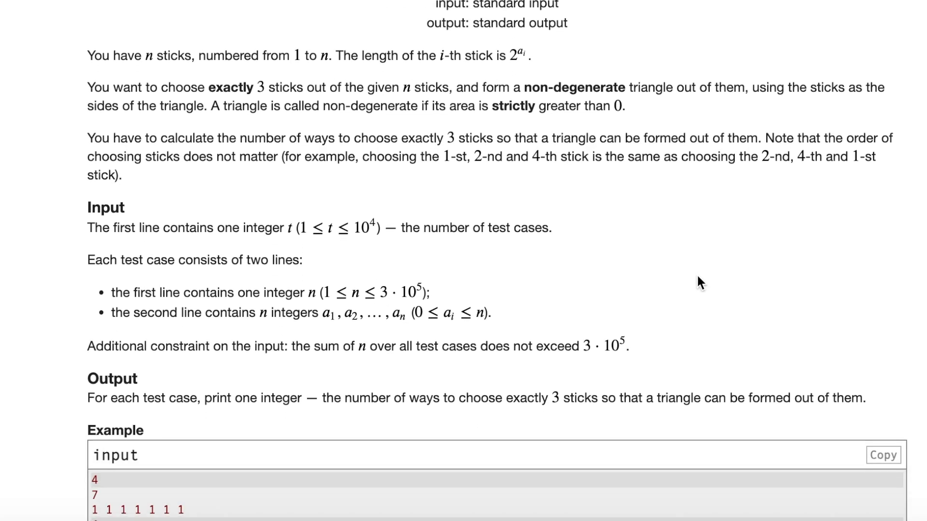
Scroll the problem page past Input and Output to the Example and Note
{"action": "scroll", "scroll_direction": "down", "scroll_amount": 3}
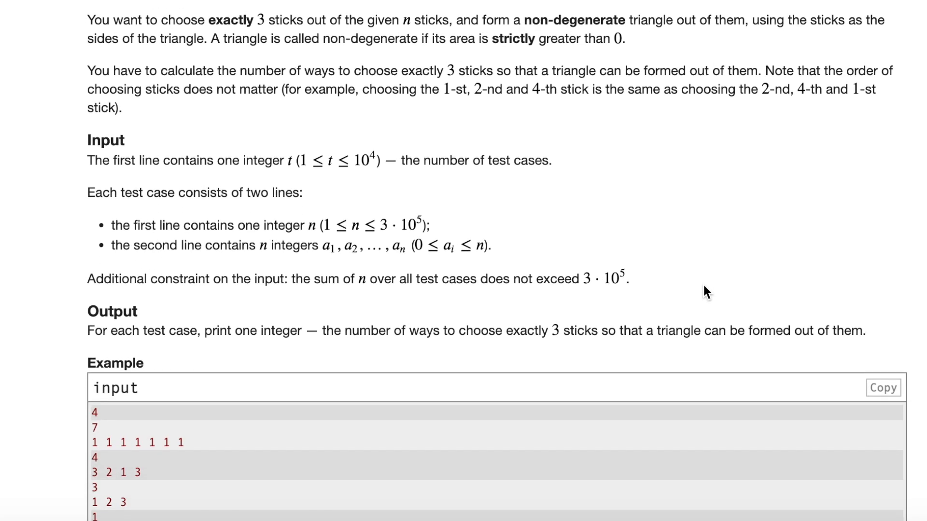
{"action": "scroll", "scroll_direction": "down", "scroll_amount": 3}
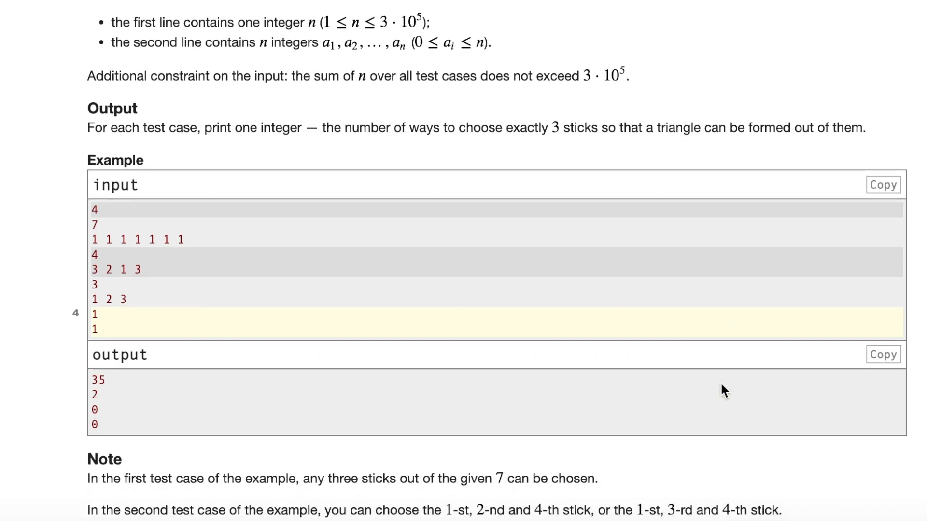
{"action": "scroll", "scroll_direction": "down", "scroll_amount": 3}
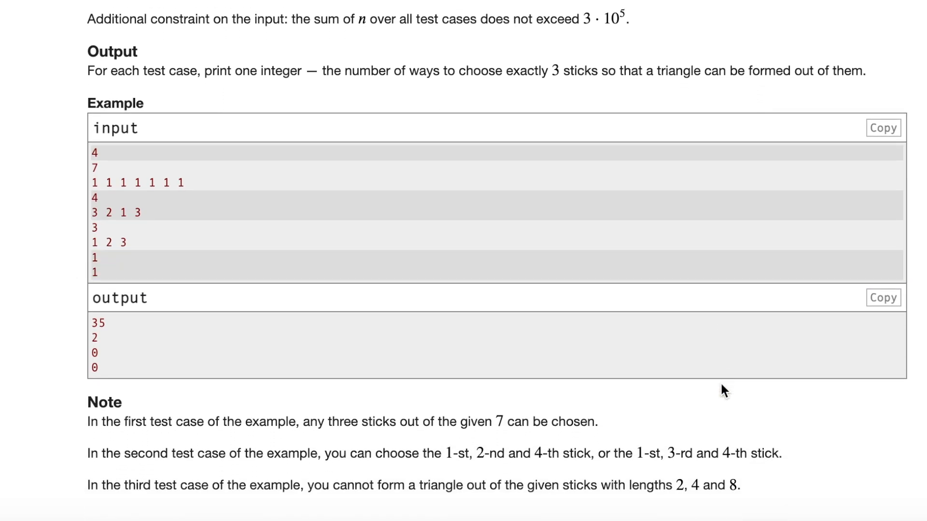
{"action": "scroll", "scroll_direction": "down", "scroll_amount": 3}
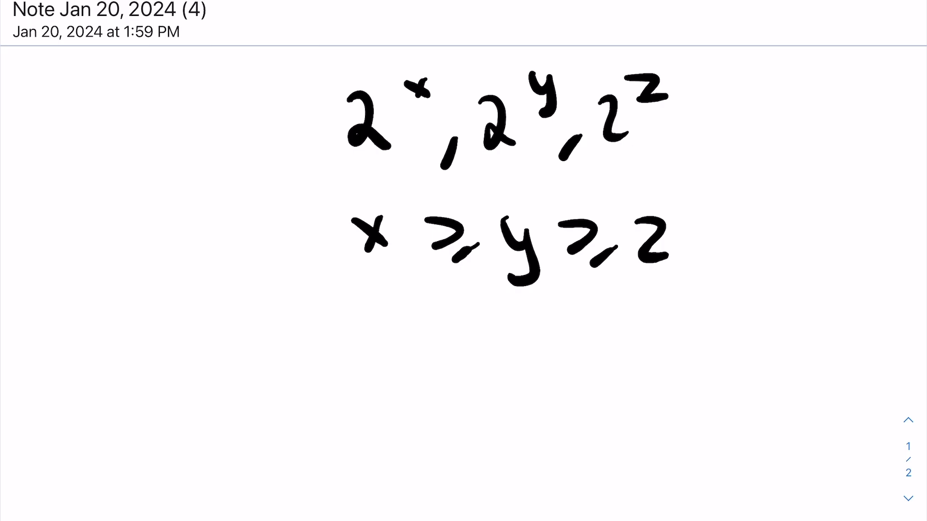
Handwrite stick lengths 2^x, 2^y, 2^z with x ≥ y ≥ z on a new note
{"action": "left_click_drag", "start_coordinate": [248, 319], "coordinate": [420, 402]}
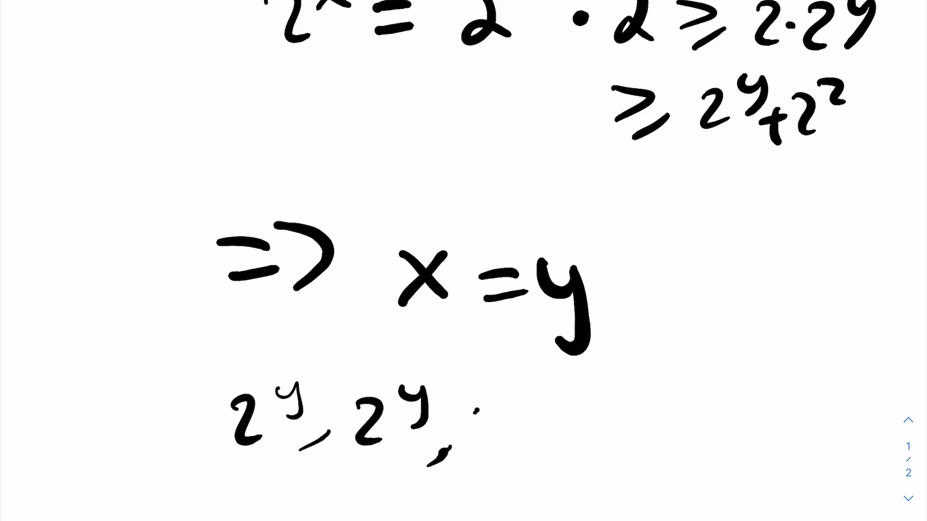
Write 2^x ≥ 2·2^y ≥ 2^y+2^z on the note, concluding x = y
{"action": "scroll", "scroll_direction": "down", "scroll_amount": 3}
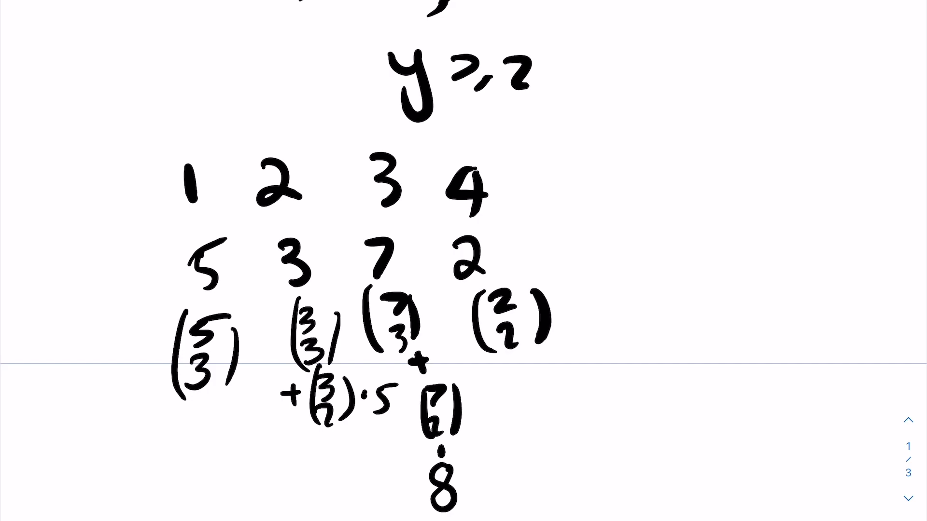
Handwrite counts 5, 3, 7, 2 with terms C(5,3), C(3,3)+C(3,2)·5, C(7,3)+C(7,2)·8
{"action": "type", "text": "·1"}
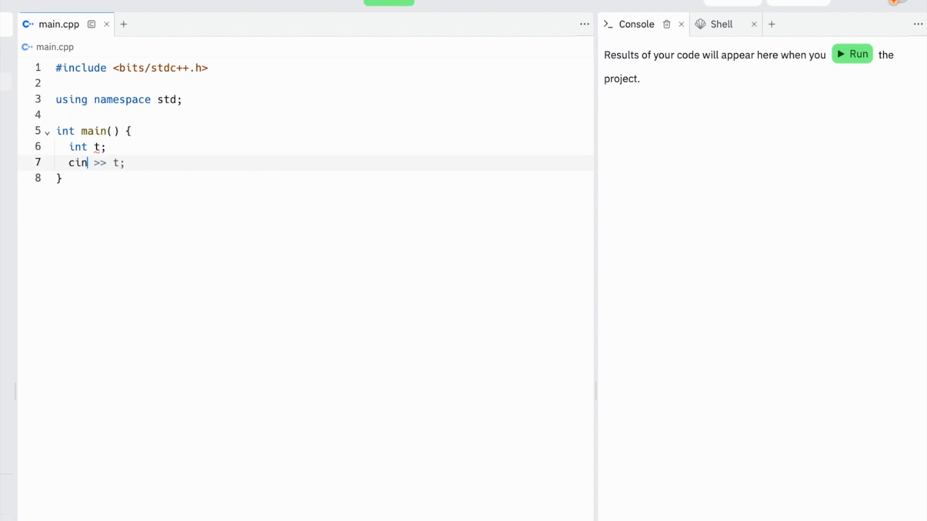
Add a while(t--) loop in main.cpp that reads n
{"action": "type", "text": "while(t--)"}
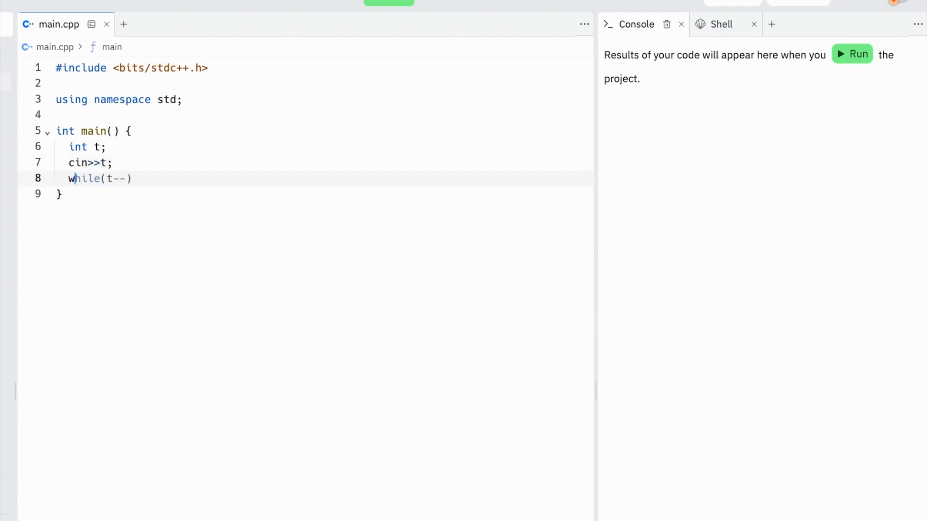
{"action": "type", "text": "))"}
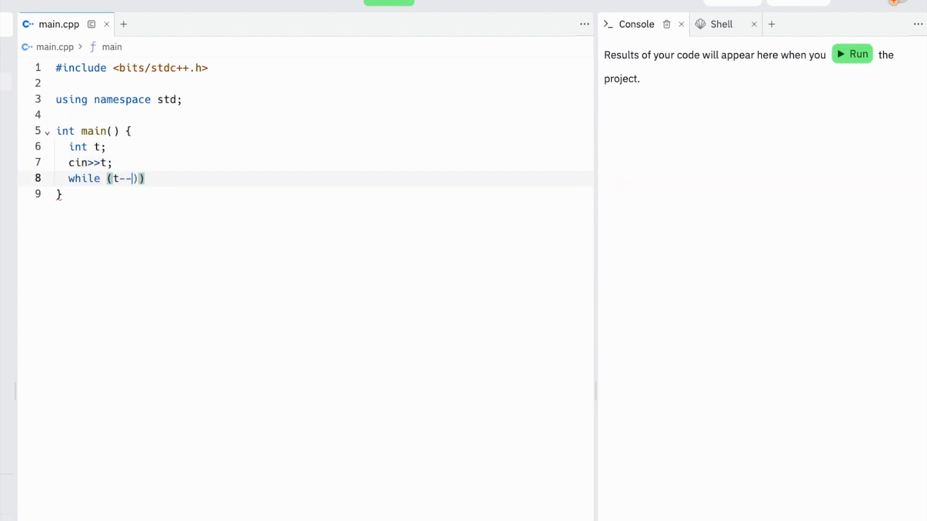
{"action": "type", "text": "{"}
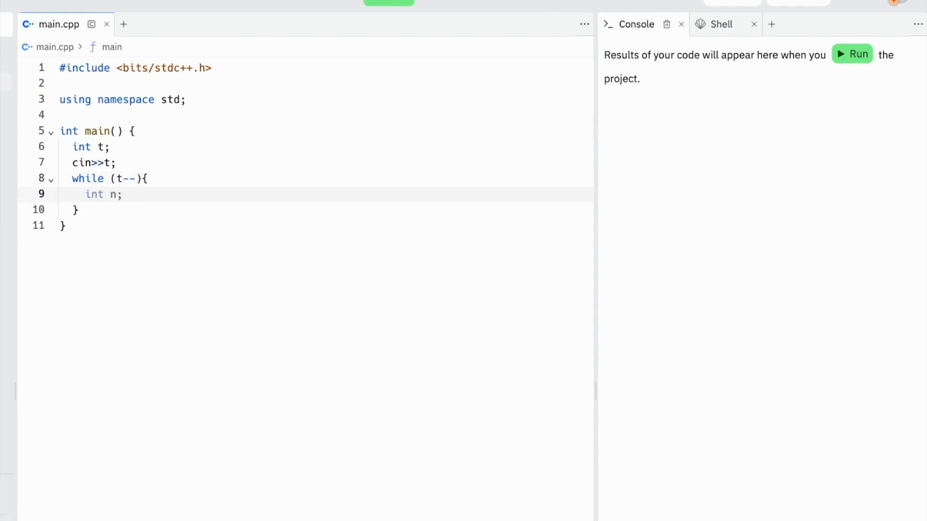
{"action": "left_click", "coordinate": [84, 194]}
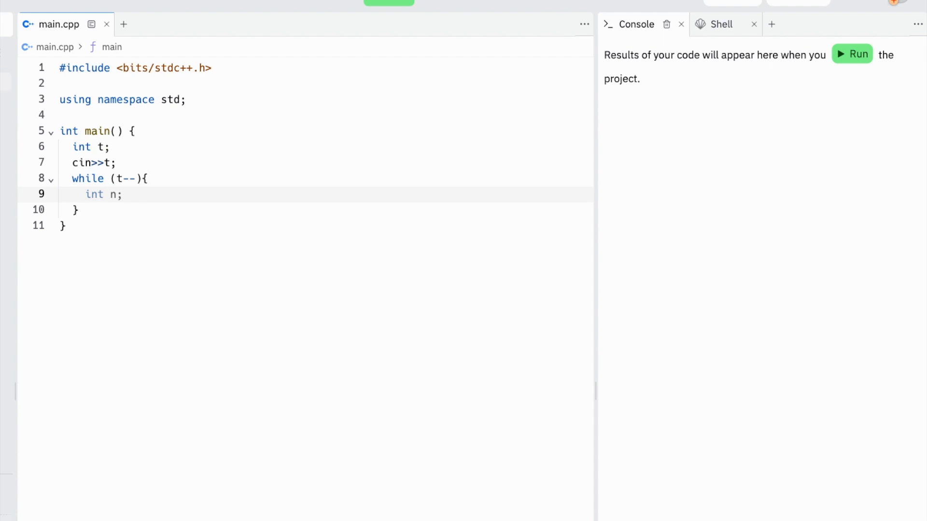
{"action": "type", "text": "cin>>n;"}
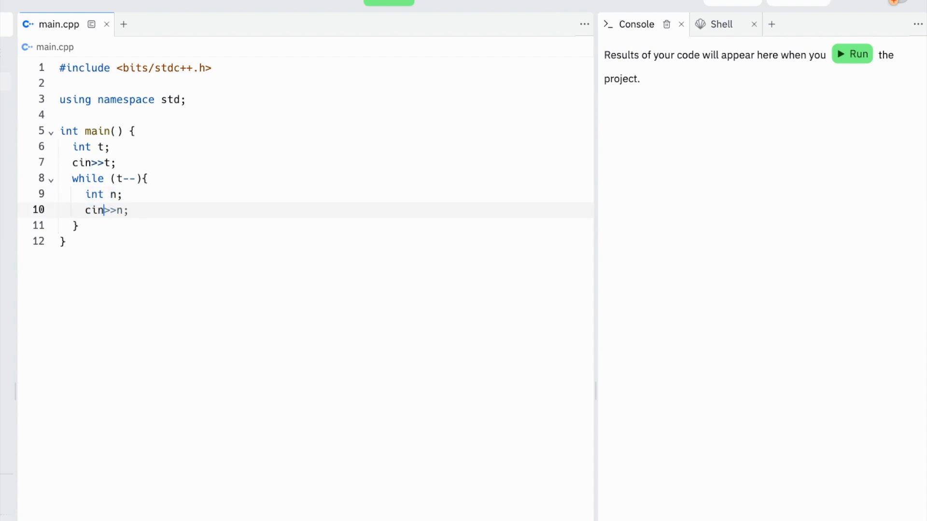
Declare array a[n], a map<int, long long> frequency, and a for loop over i up to n
{"action": "type", "text": "int a[n];"}
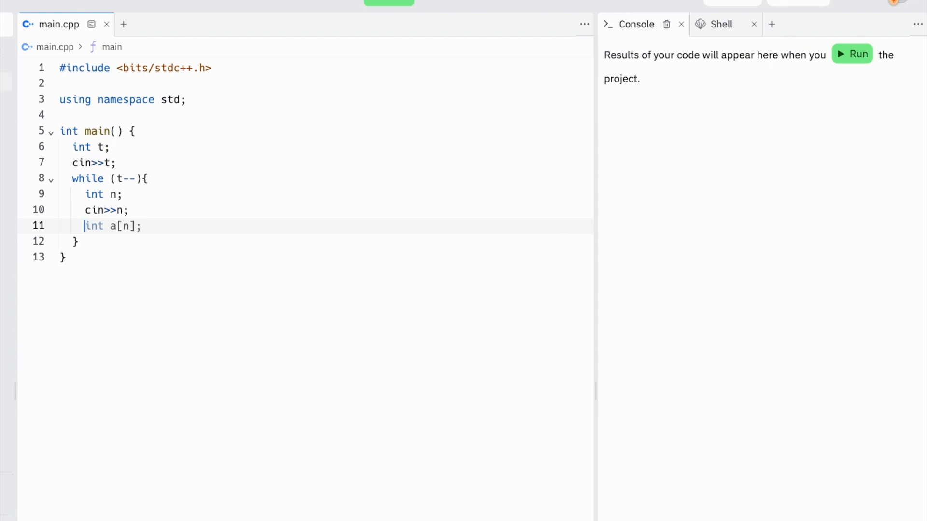
{"action": "type", "text": "m"}
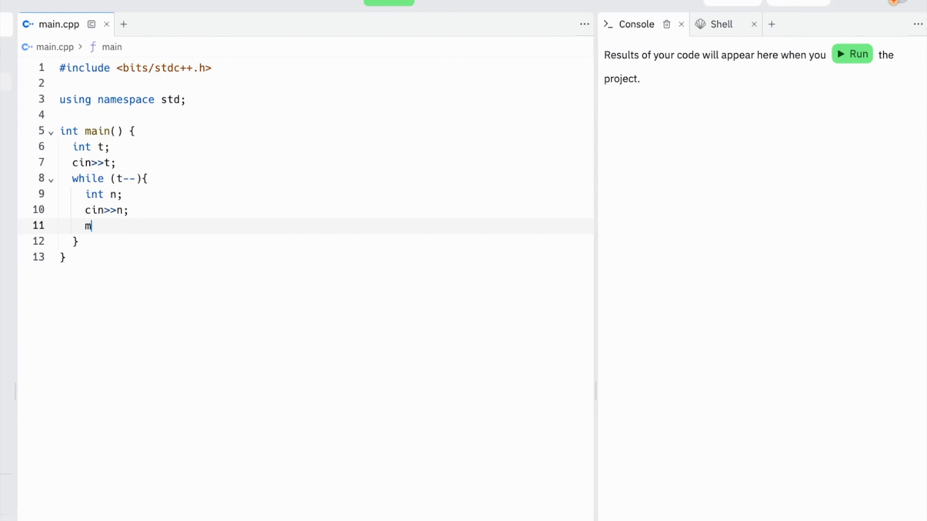
{"action": "type", "text": "ap<int, long long> m;"}
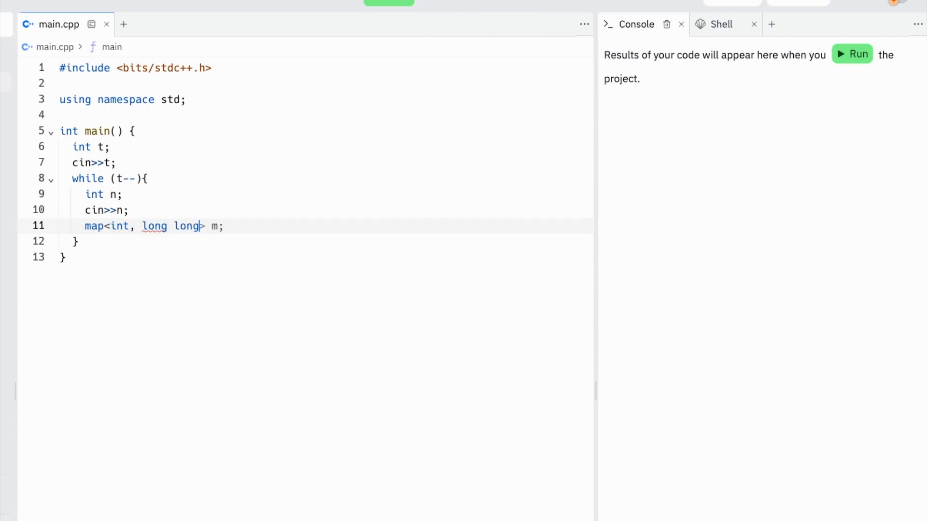
{"action": "type", "text": "frequency;"}
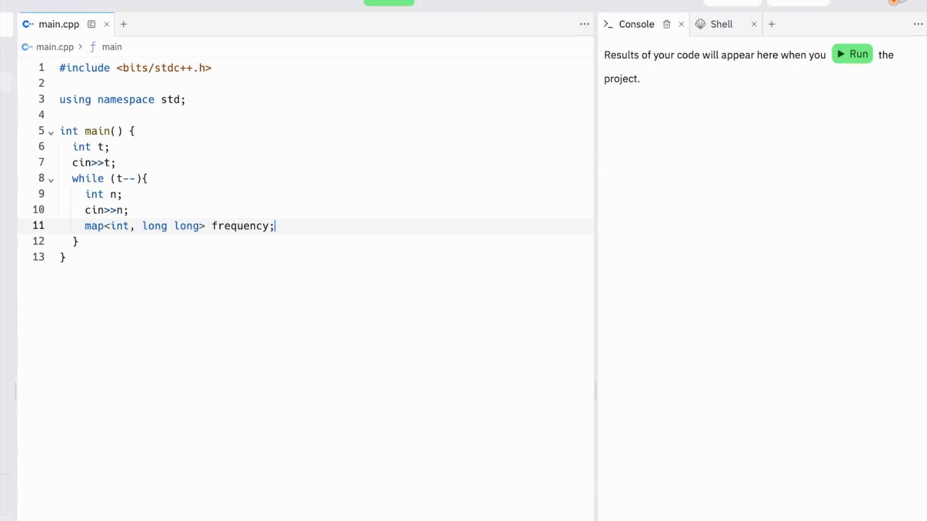
{"action": "type", "text": "for (int i=0; i<n; i++)"}
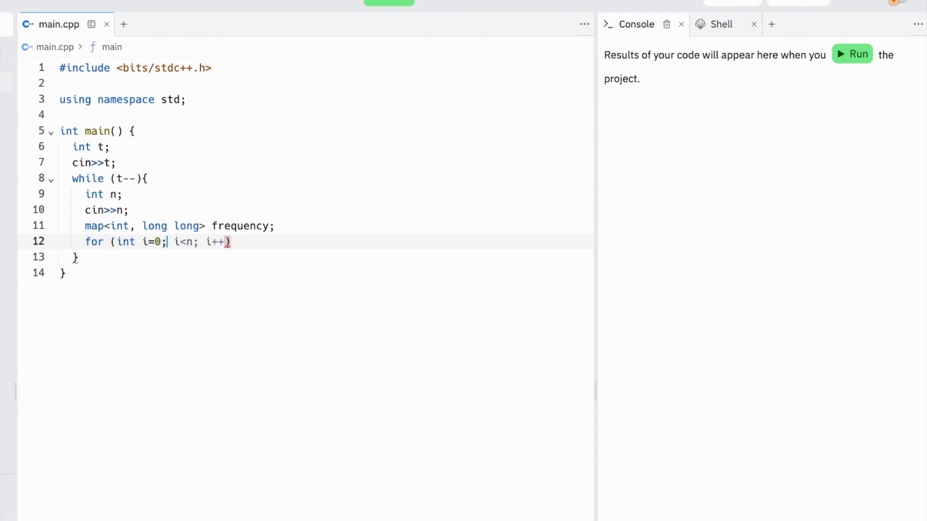
Count each value with frequency[curr]++ and declare long long ans = 0 and runningSum = 0
{"action": "type", "text": "+"}
{"action": "type", "text": "frequency"}
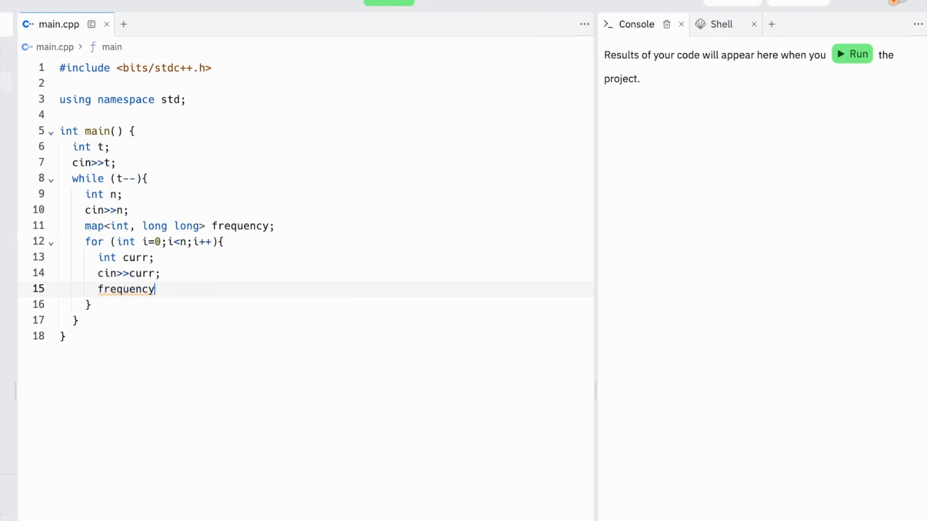
{"action": "type", "text": "[curr]++;"}
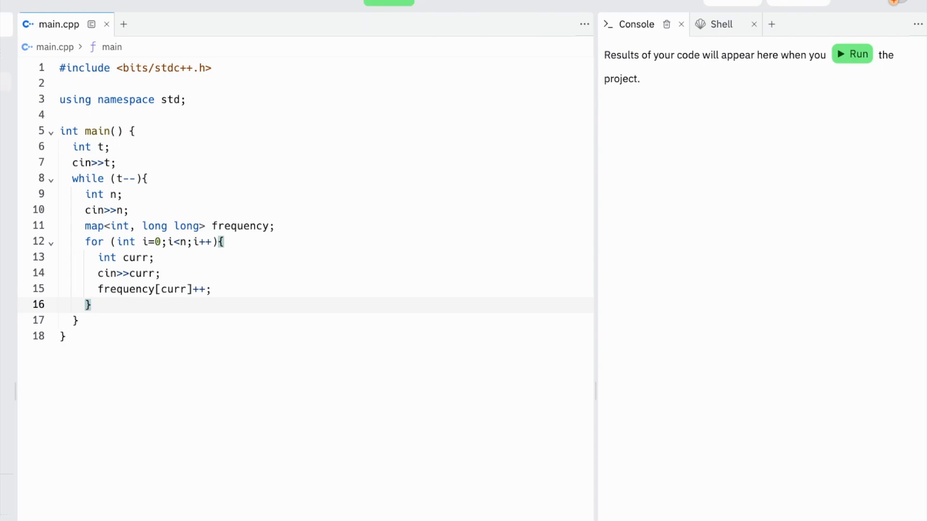
{"action": "type", "text": "long long ans = 0;"}
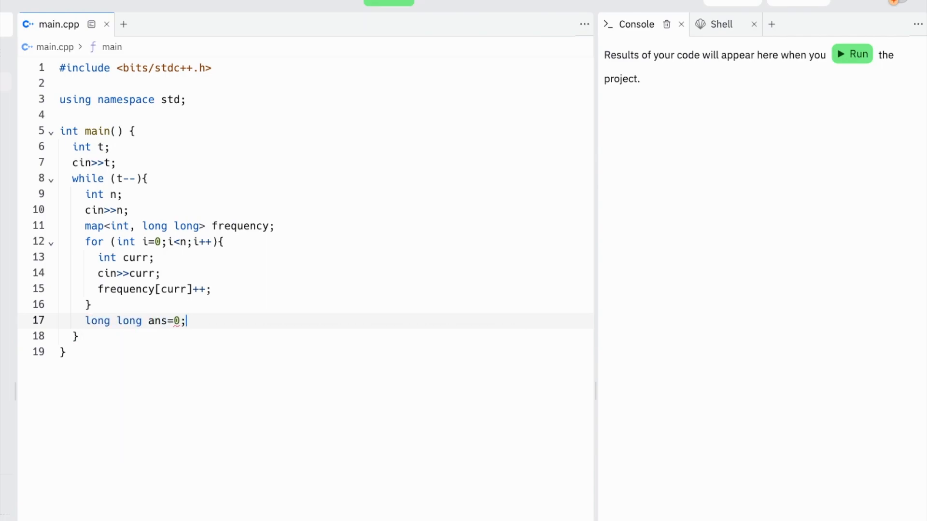
{"action": "type", "text": "long long runningSu"}
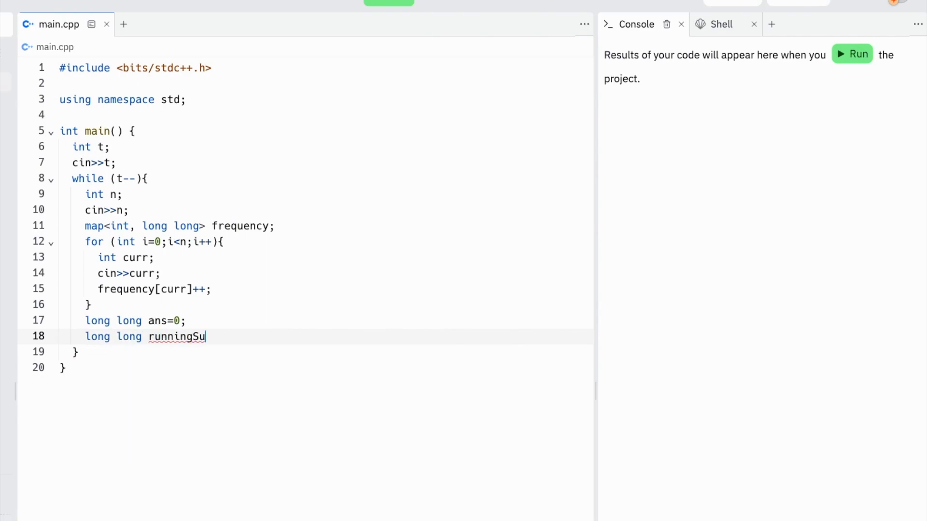
{"action": "type", "text": "m=0;"}
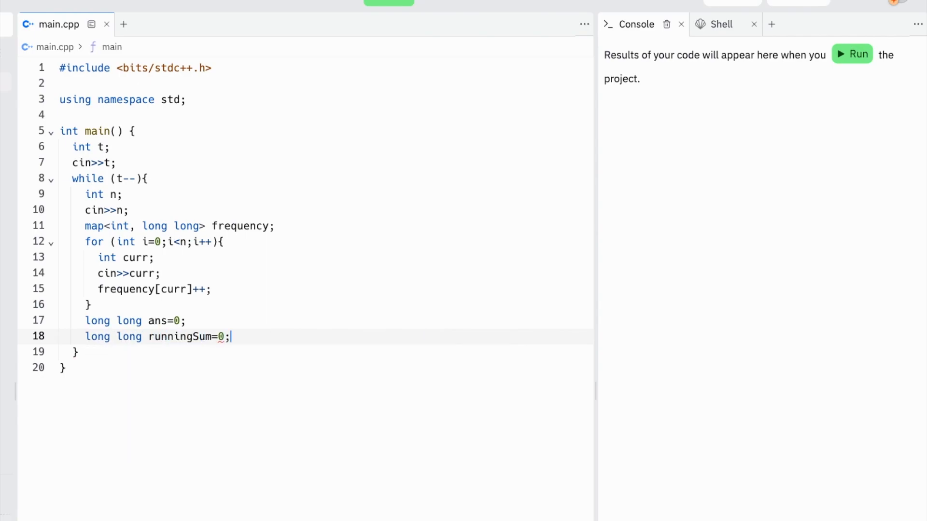
Write a for (auto val:frequency) loop that sets long long num = val.second
{"action": "type", "text": "for (auto it=frequency.begin();it!=frequency.end();it++)"}
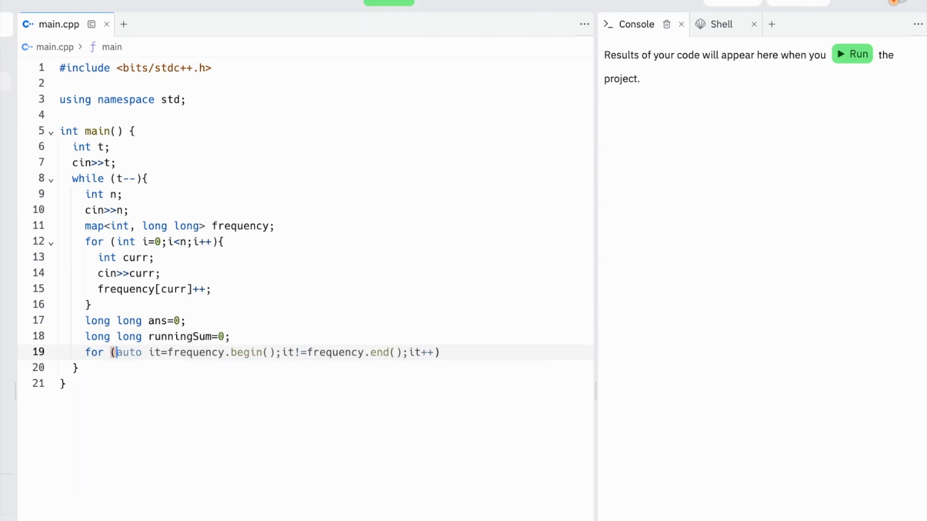
{"action": "type", "text": "val)"}
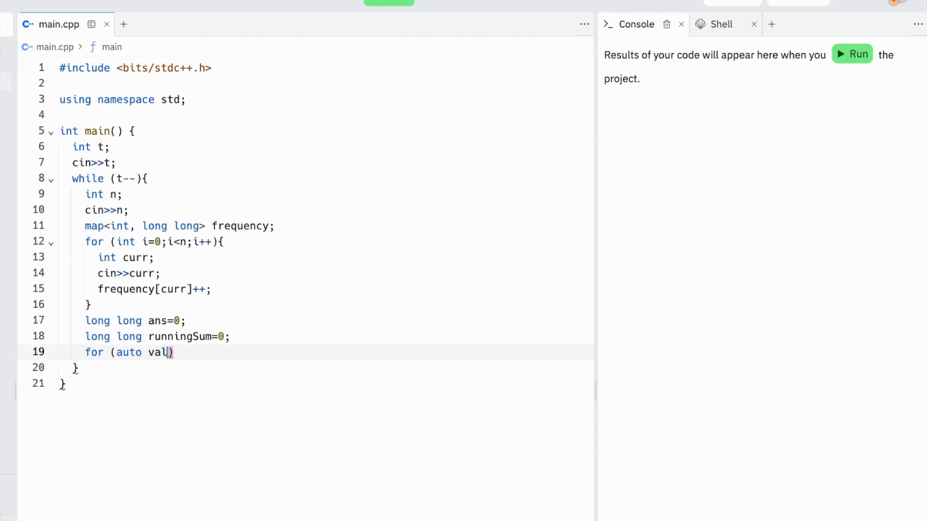
{"action": "type", "text": ":frequen"}
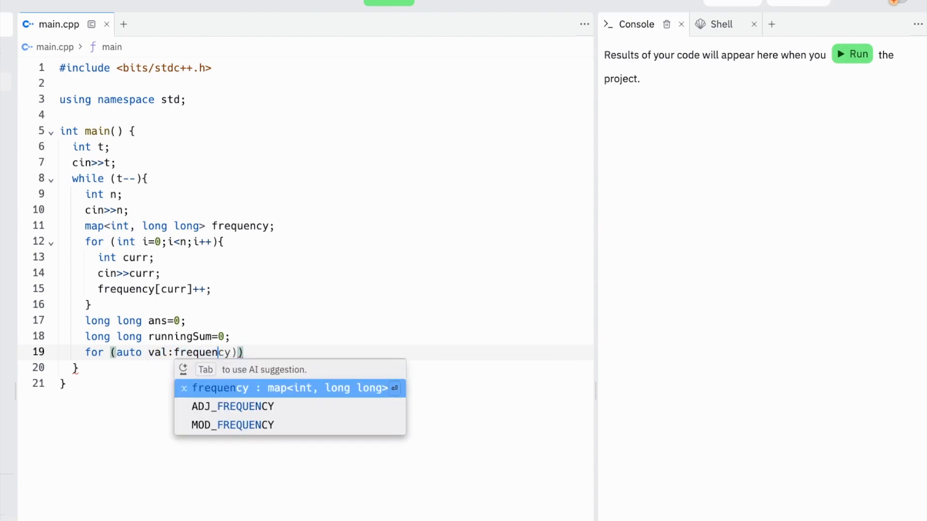
{"action": "type", "text": "{}"}
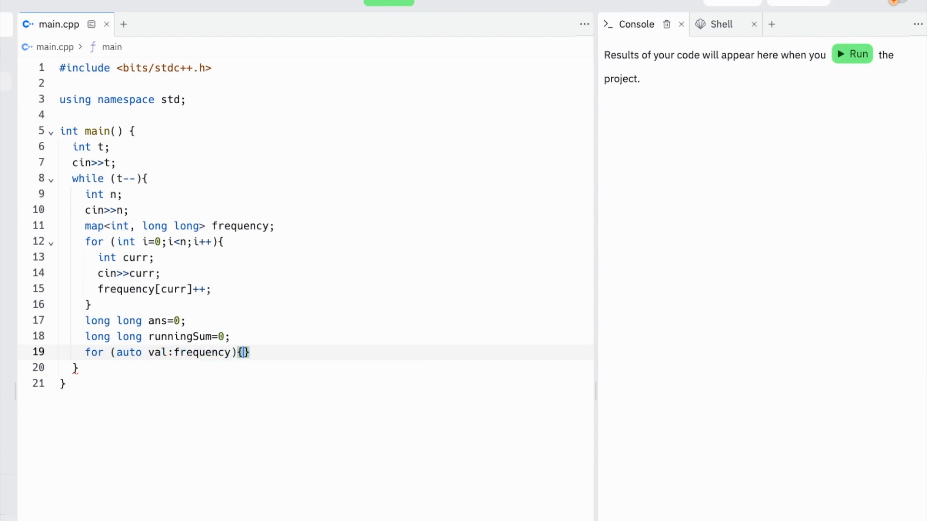
{"action": "type", "text": "runningSum+=val.second;"}
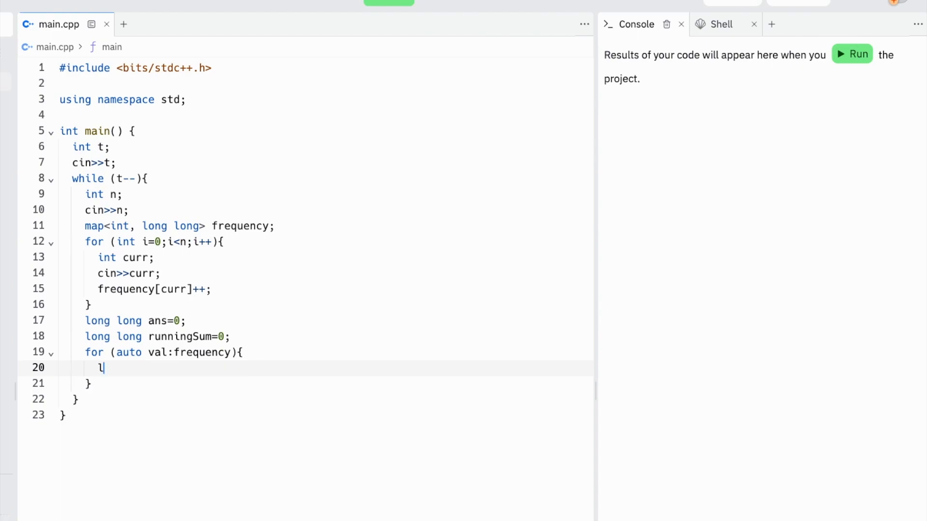
{"action": "type", "text": "ong long num"}
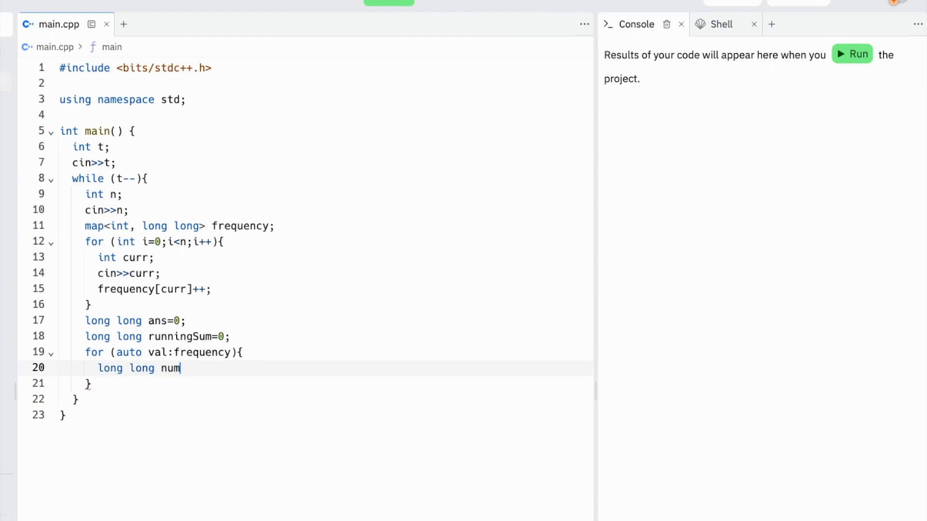
{"action": "type", "text": "=val.second;"}
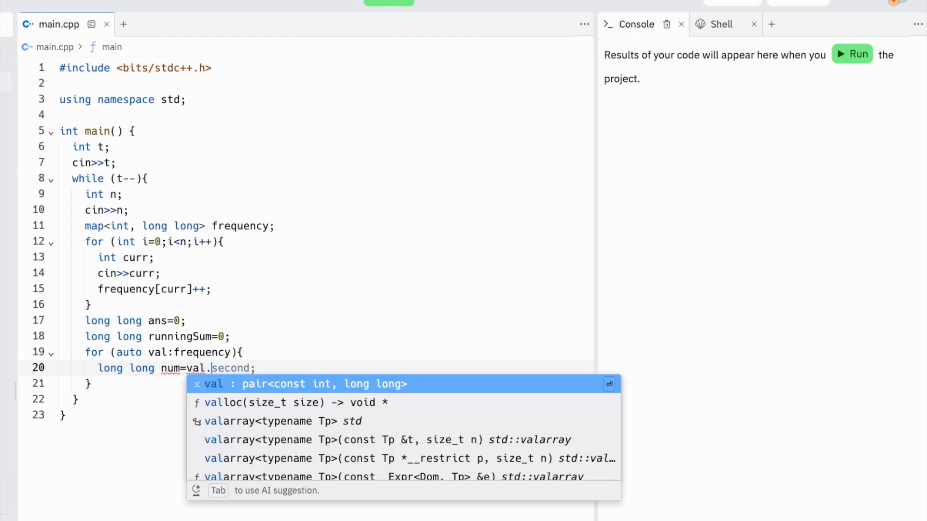
{"action": "key", "text": "Escape"}
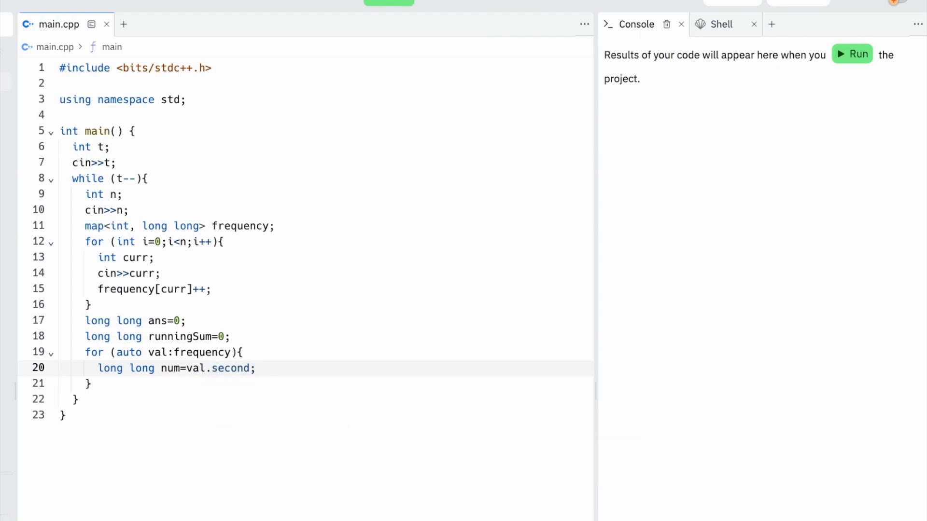
{"action": "left_click", "coordinate": [255, 367]}
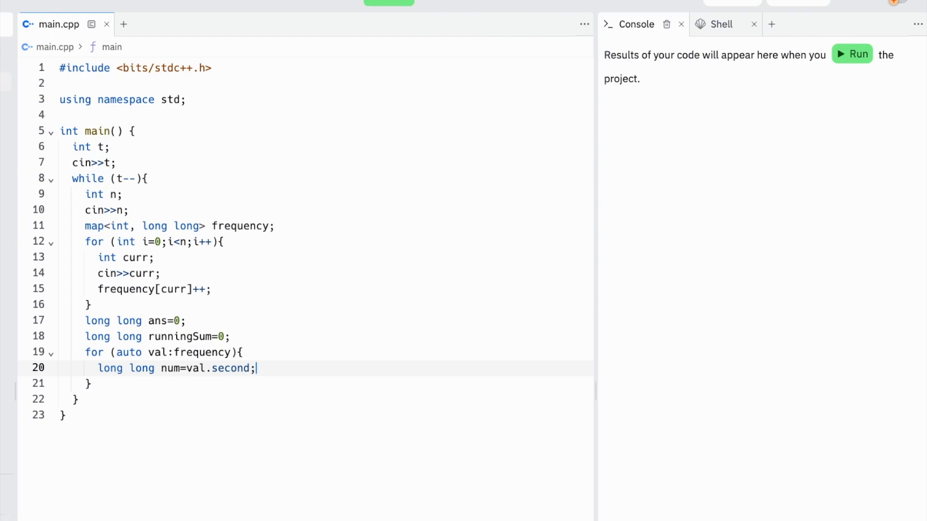
Add num·(num−1)·(num−2)/6 when num≥3 and num·(num−1)·runningSum/2 when num≥2 to ans
{"action": "type", "text": "runningSum+=num;"}
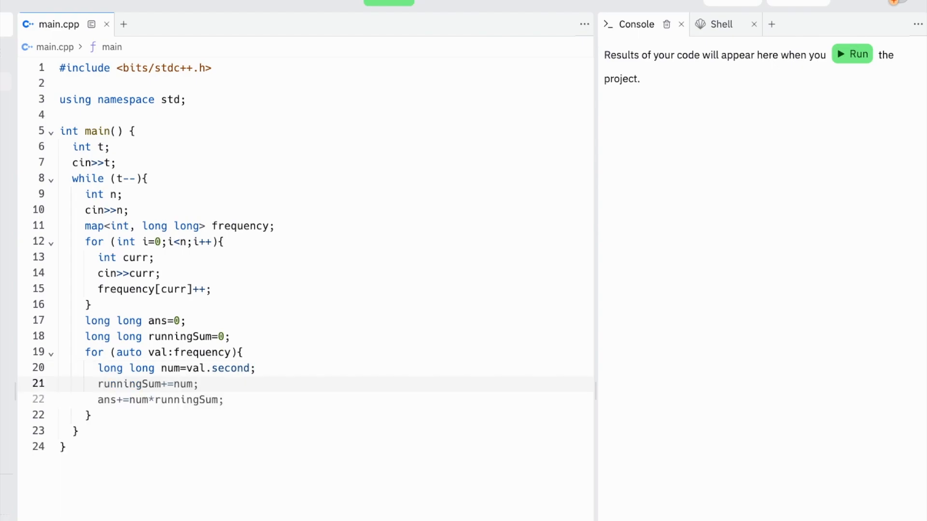
{"action": "type", "text": "if (num>=3)"}
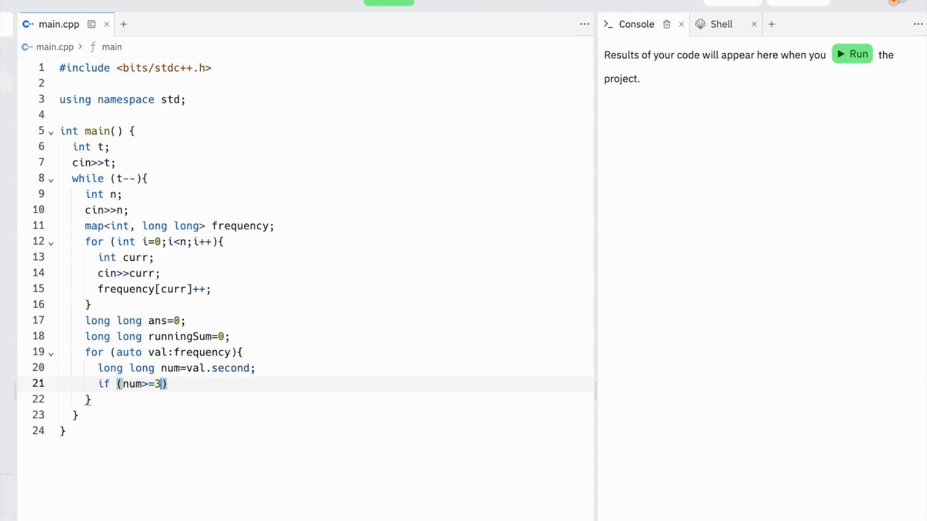
{"action": "type", "text": "ans+=num*(num-1)*(num-2)/6;"}
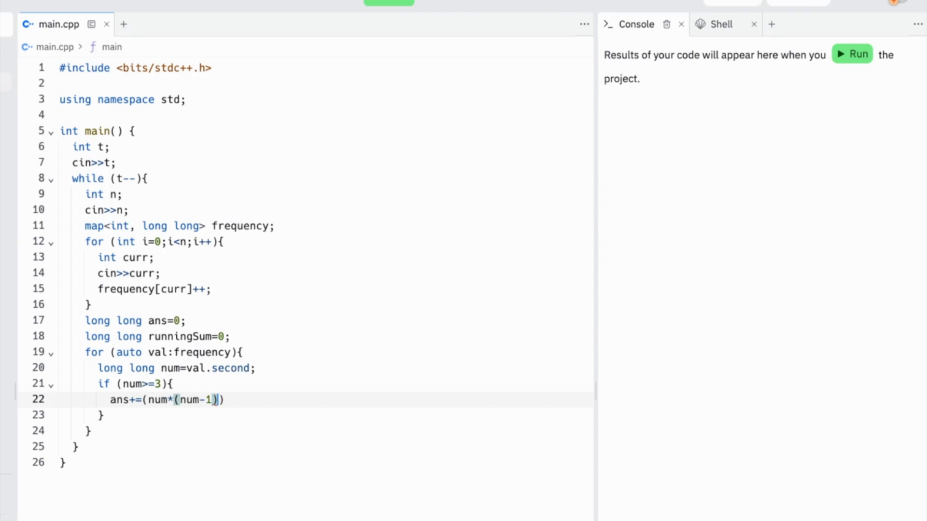
{"action": "type", "text": "*(num-2)"}
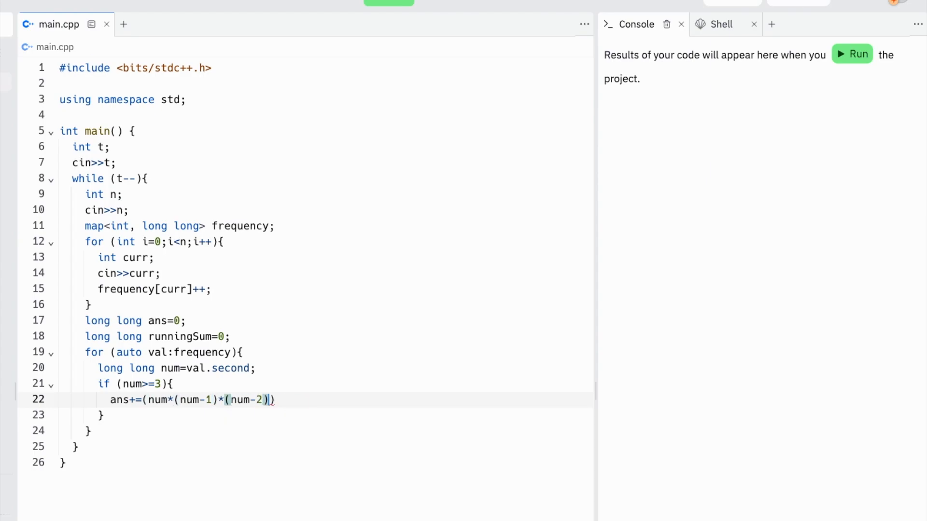
{"action": "type", "text": "/6;"}
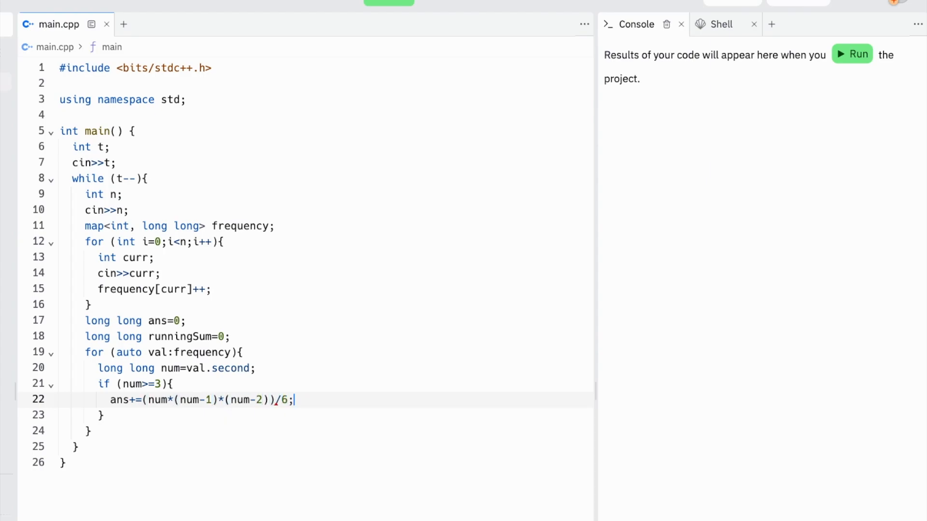
{"action": "type", "text": "if (num>=2)"}
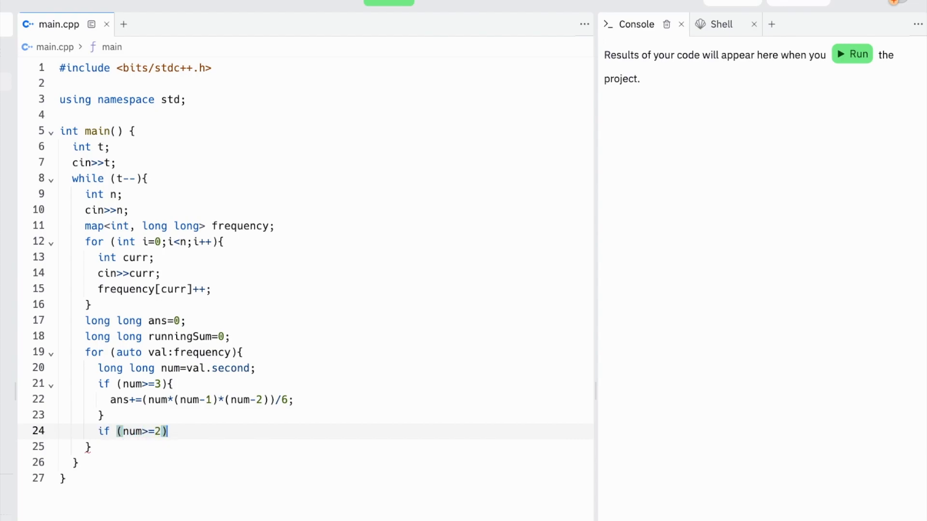
{"action": "type", "text": "{"}
{"action": "type", "text": "ans+num*"}
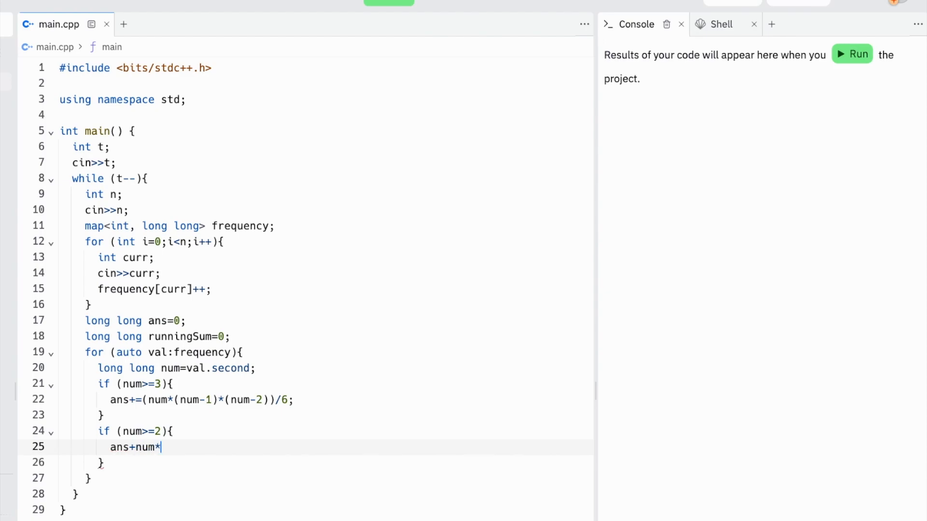
{"action": "type", "text": "runningSum;"}
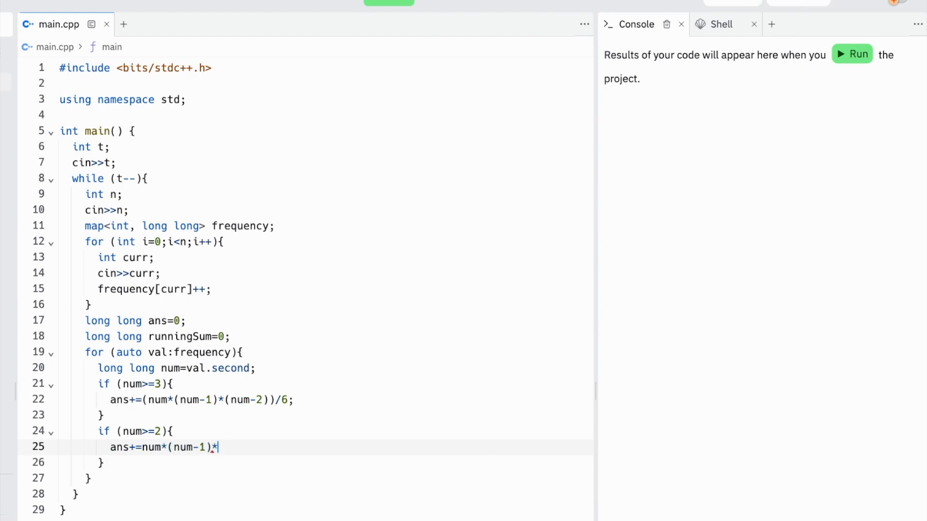
{"action": "type", "text": "runngi"}
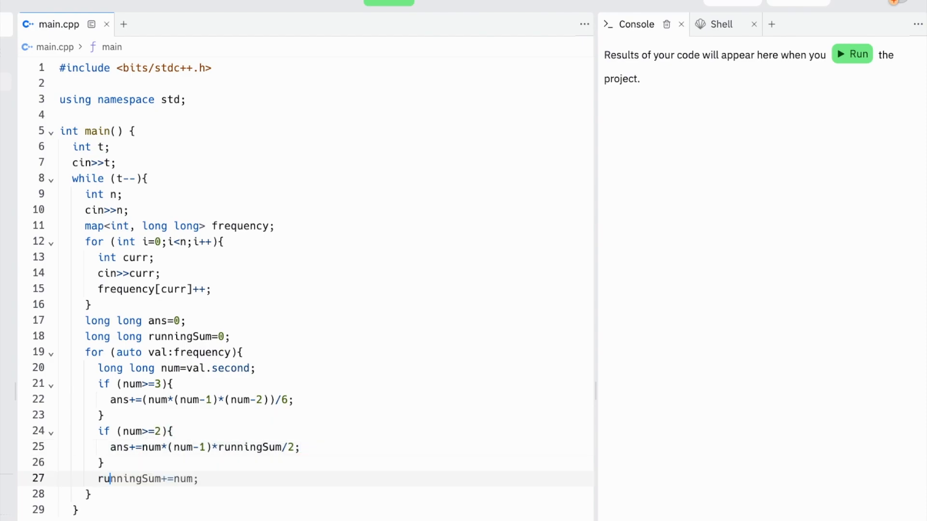
Change runningSum+=1 to runningSum+=num and print the answer with cout<<ans<<endl after the loop
{"action": "type", "text": "1;"}
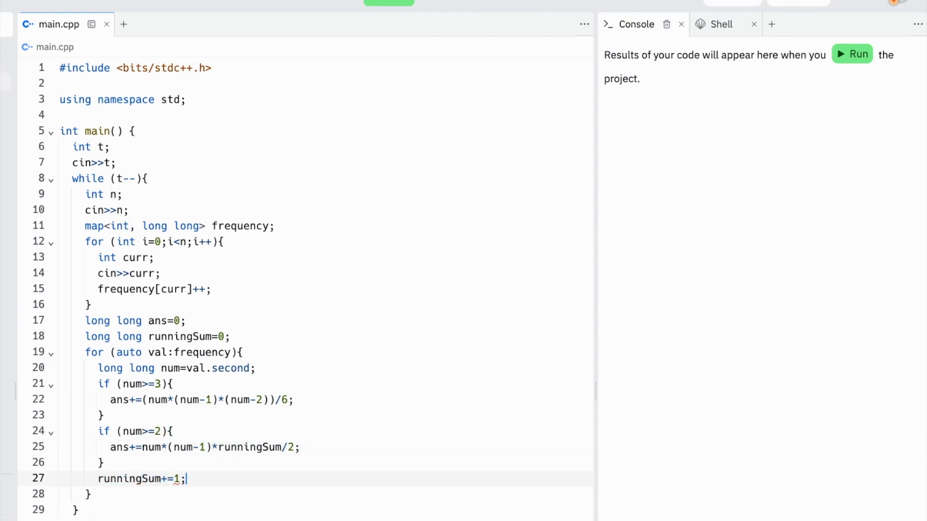
{"action": "type", "text": "num"}
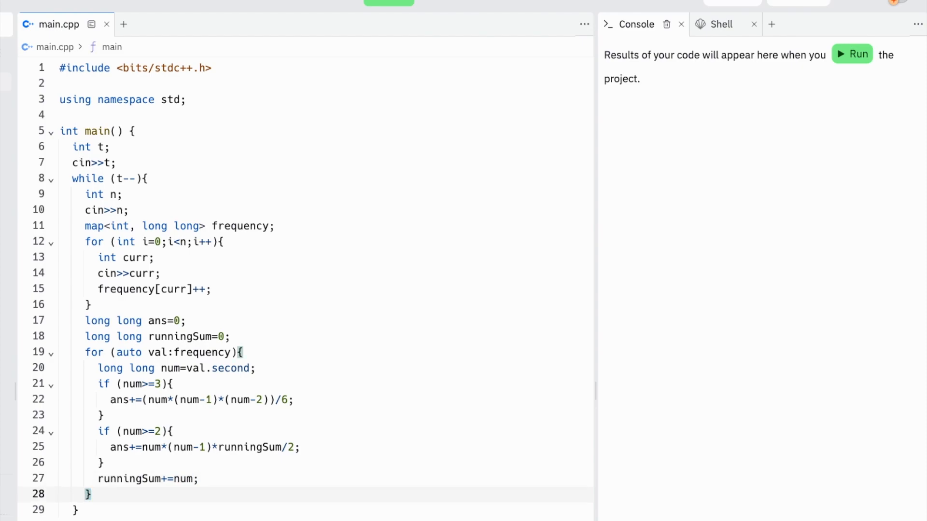
{"action": "left_click", "coordinate": [91, 493]}
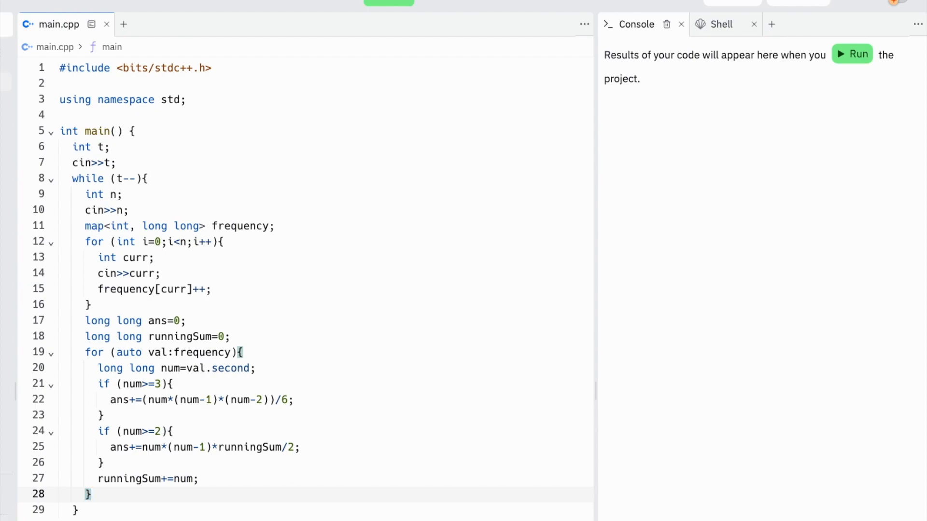
{"action": "type", "text": "cout<<ans<<endl;"}
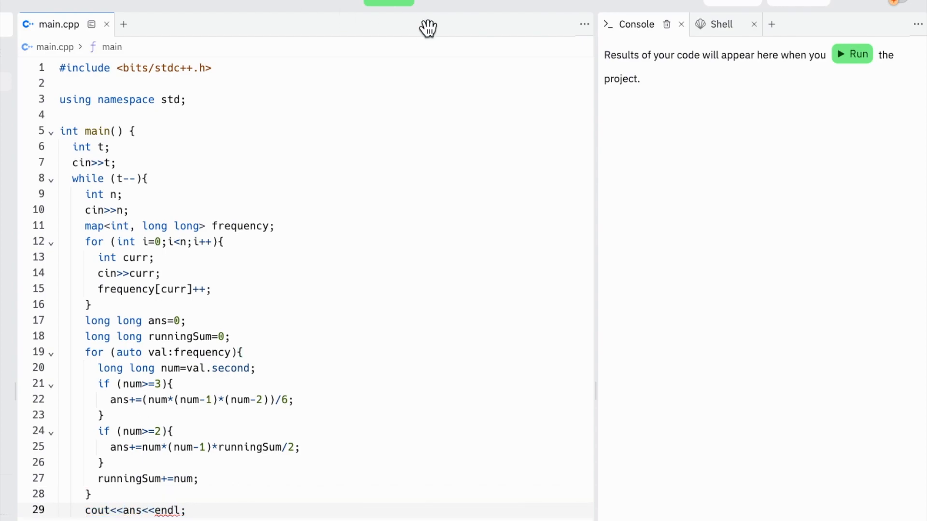
Run the program and focus the console to enter the sample input
{"action": "left_click", "coordinate": [851, 53]}
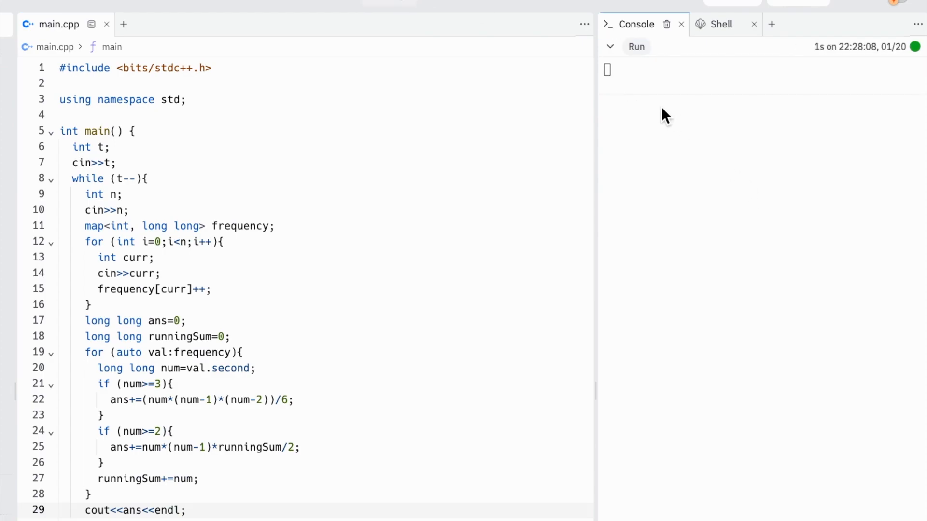
{"action": "left_click", "coordinate": [637, 47]}
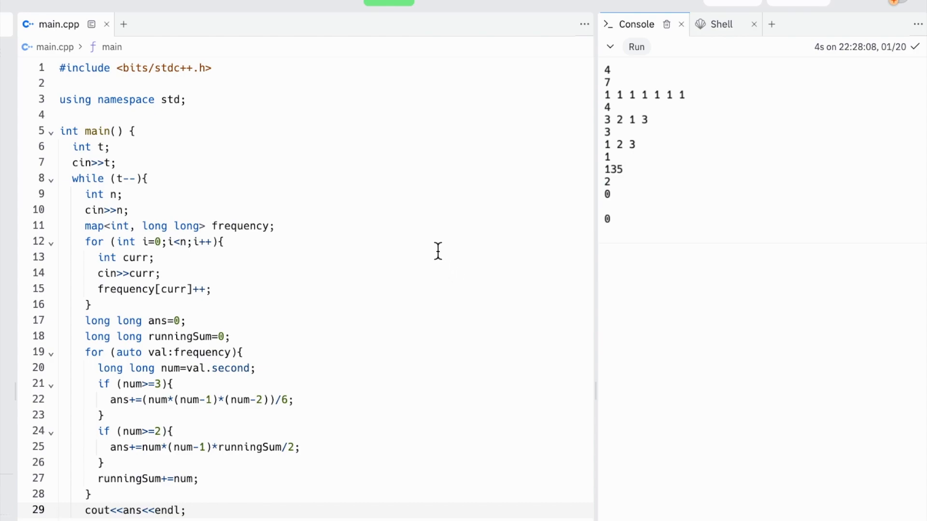
{"action": "key", "text": "ctrl+a"}
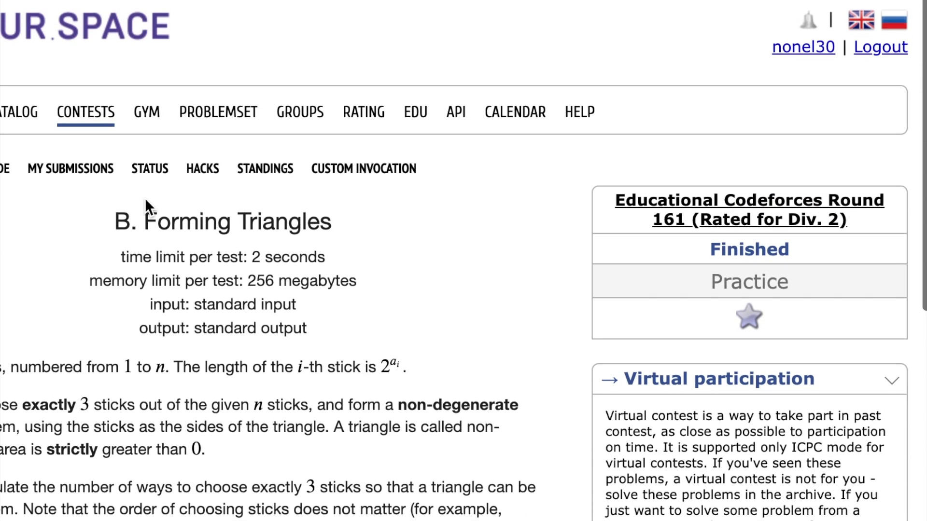
Paste the solution into the Forming Triangles Submit Code form and submit it
{"action": "left_click", "coordinate": [5, 169]}
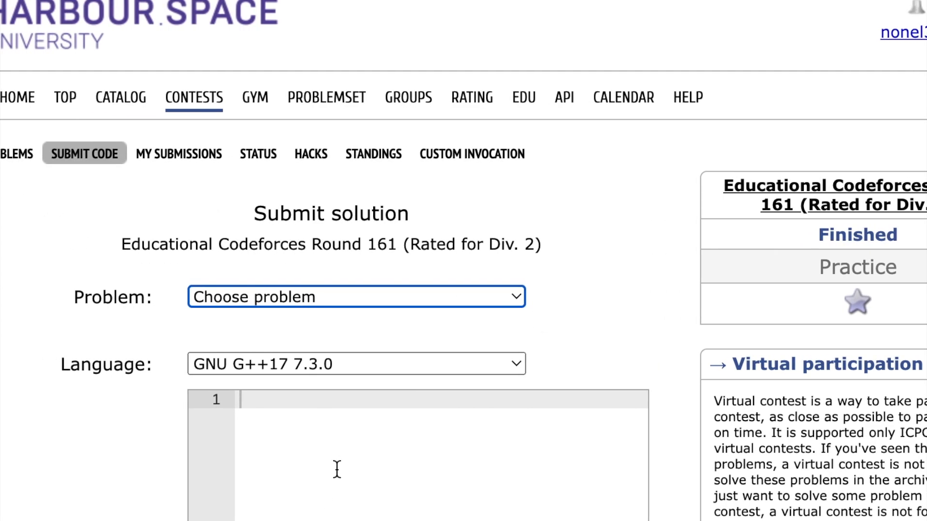
{"action": "left_click", "coordinate": [355, 297]}
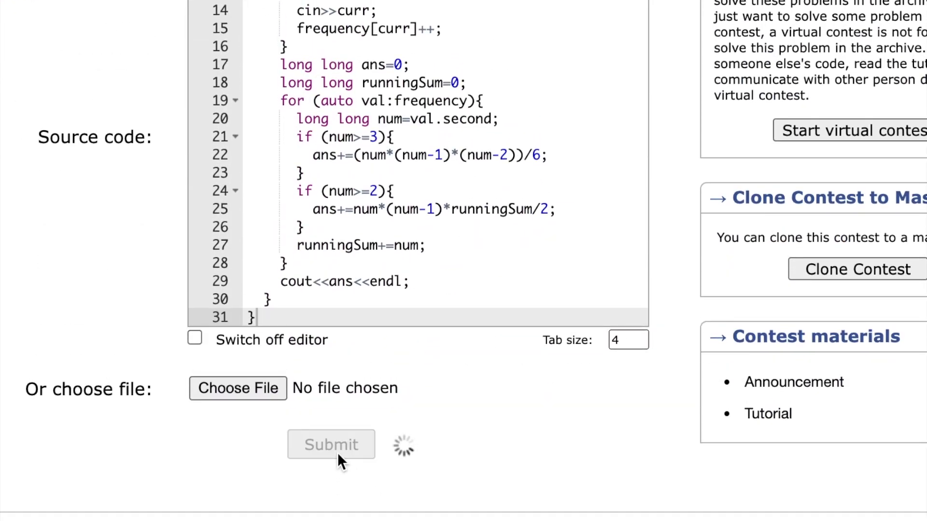
{"action": "left_click", "coordinate": [331, 445]}
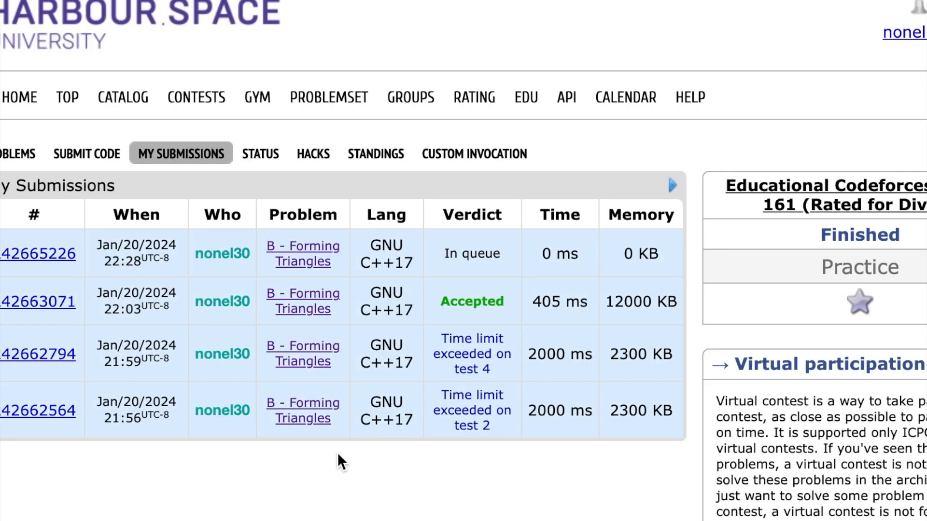